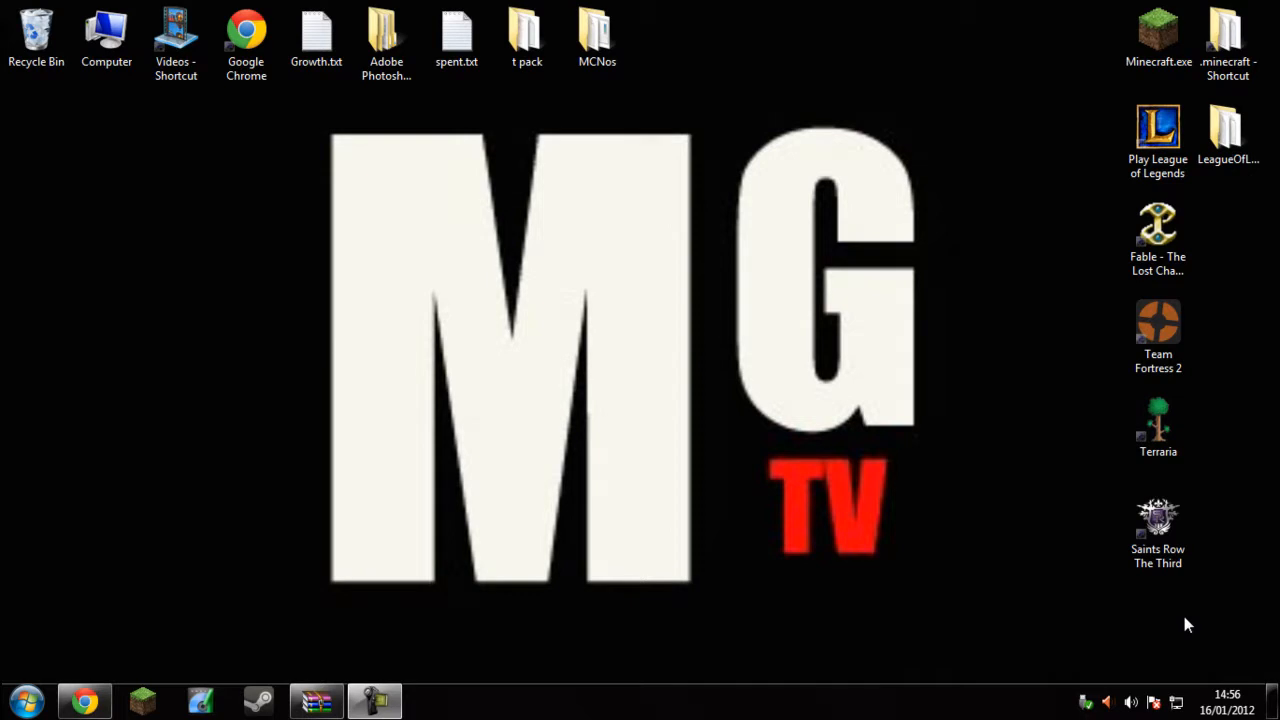
Bring up the MCNostalgia forum thread and scroll down through it.
left_click(1158, 530)
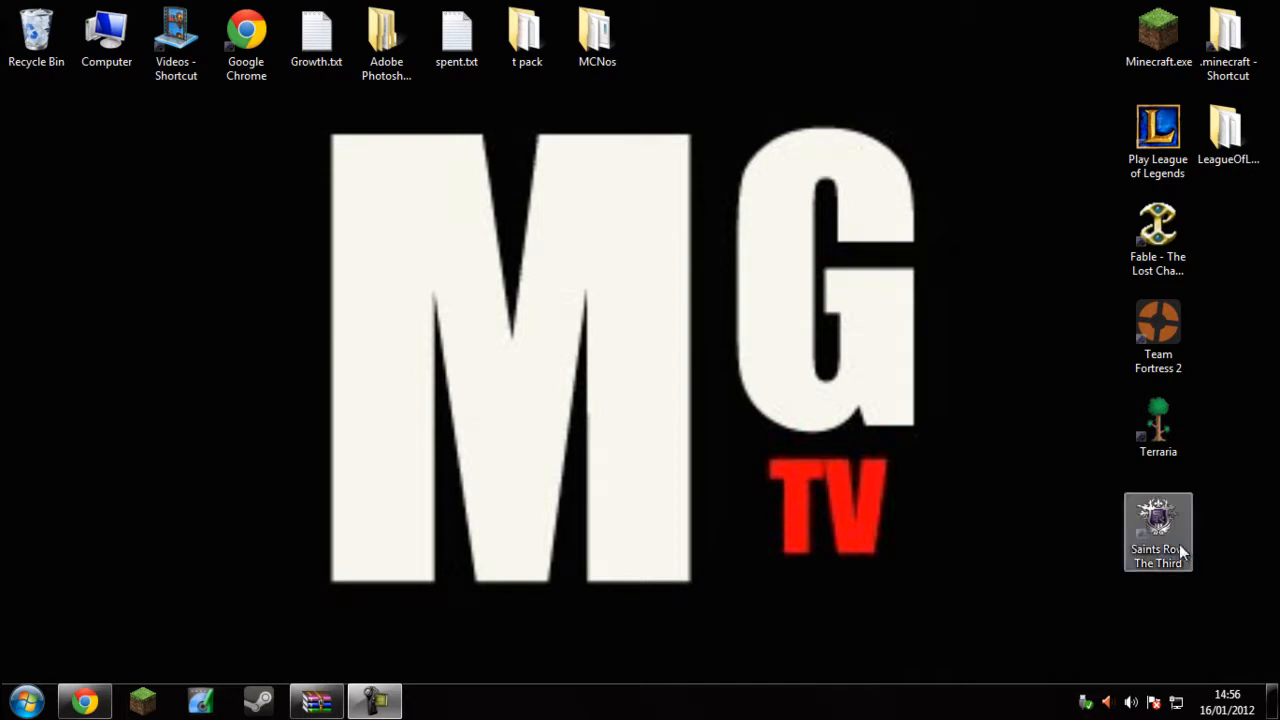
mouse_move(645, 330)
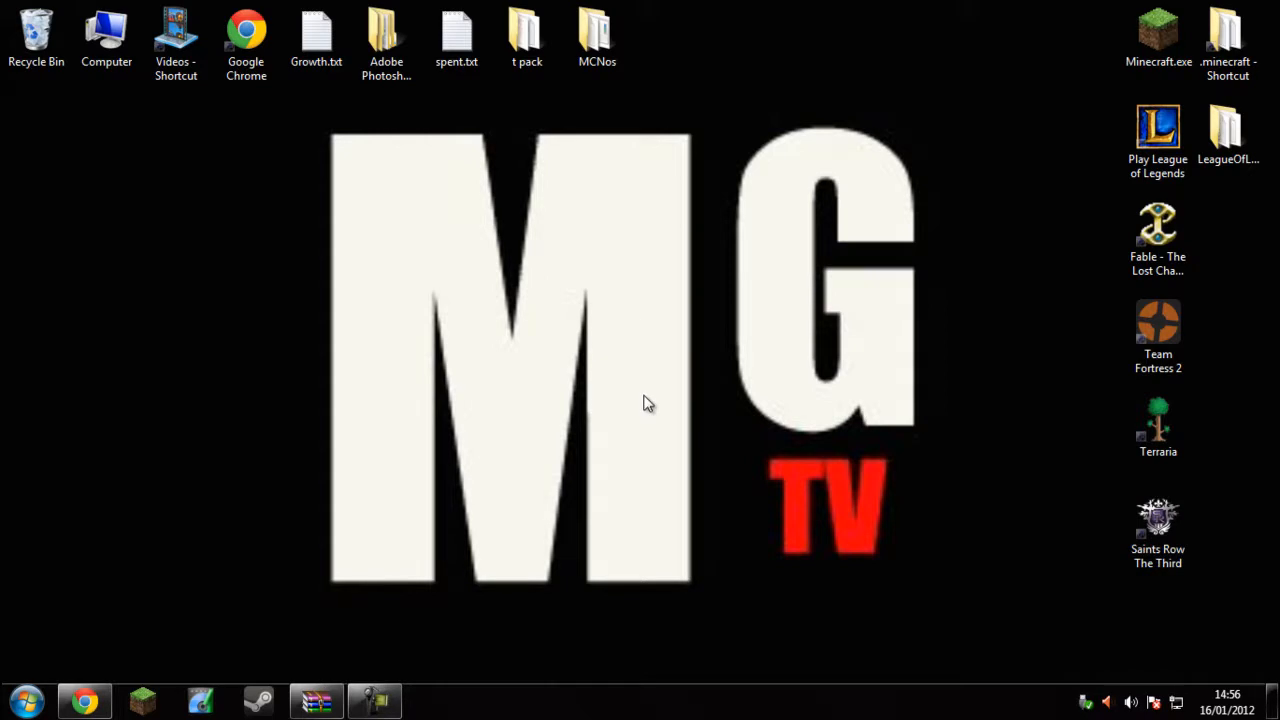
left_click(84, 700)
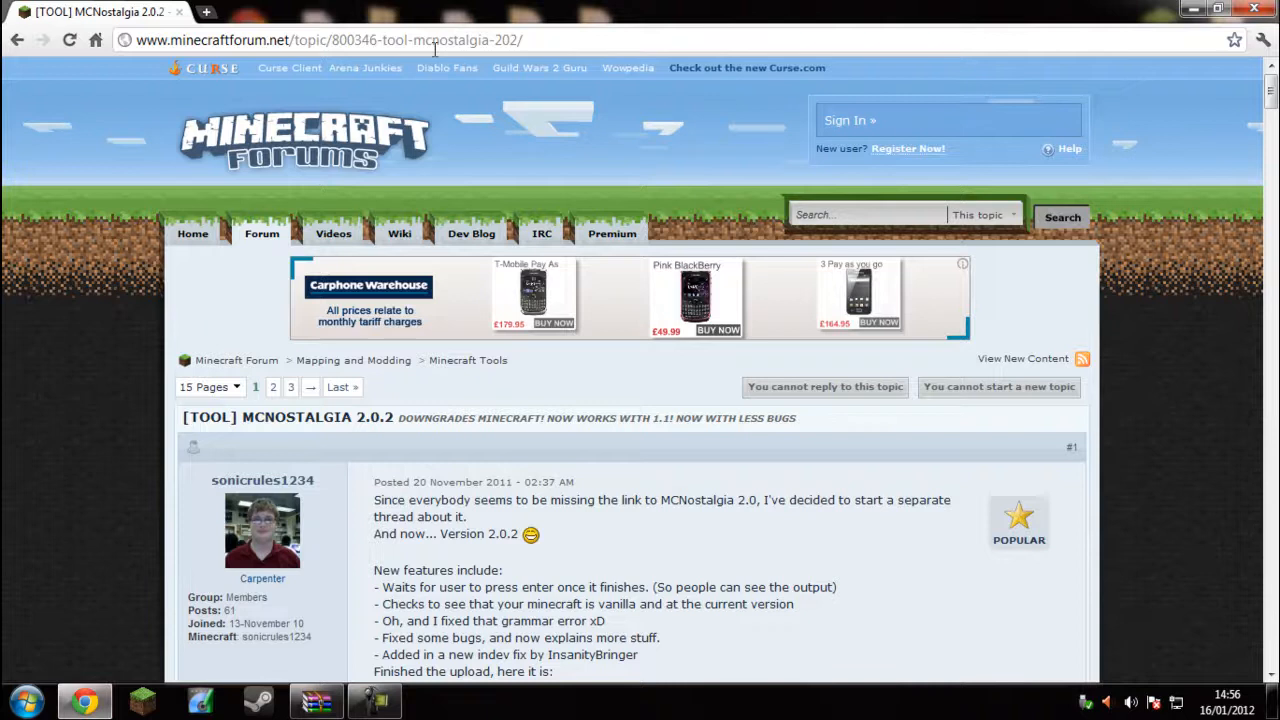
scroll("down", 3)
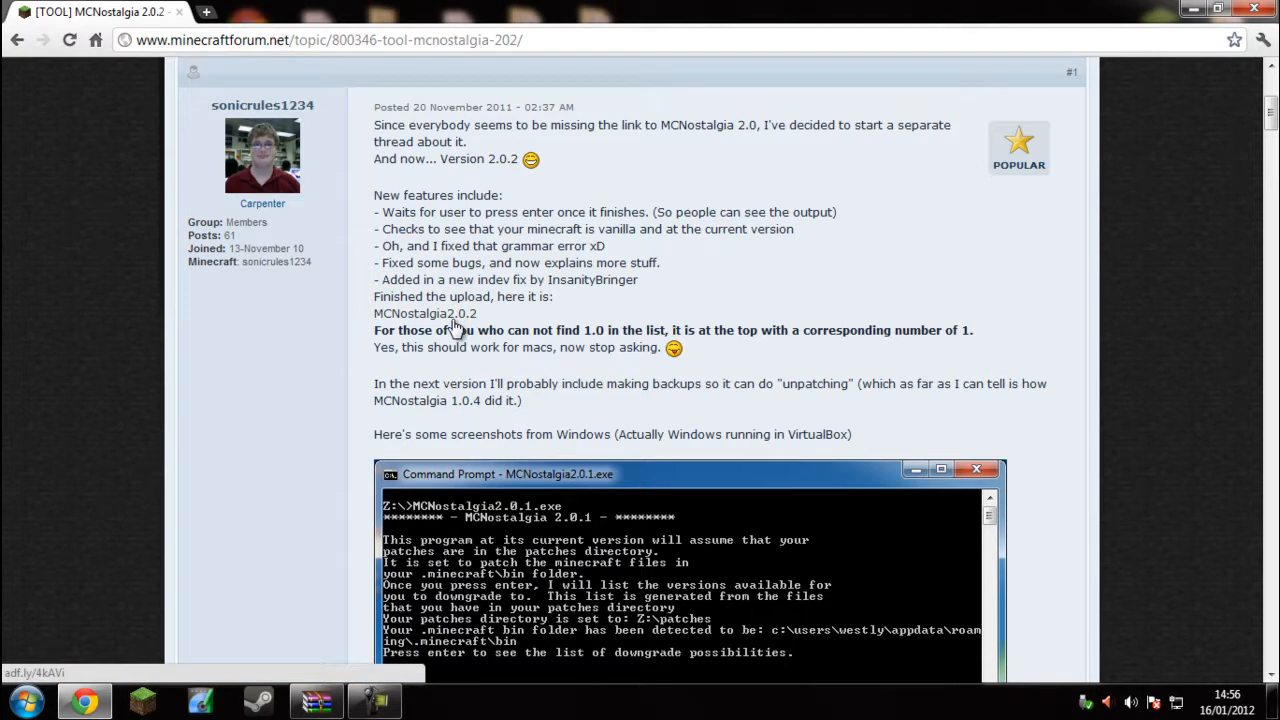
scroll("down", 3)
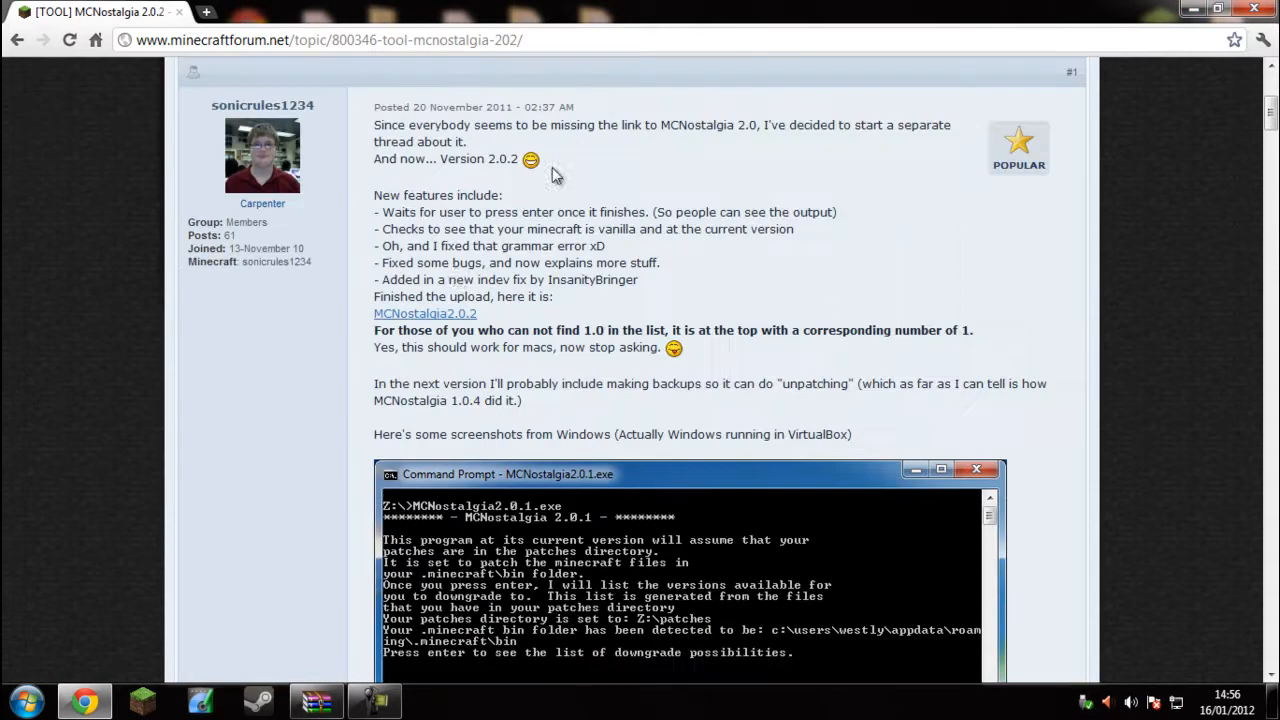
mouse_move(632, 305)
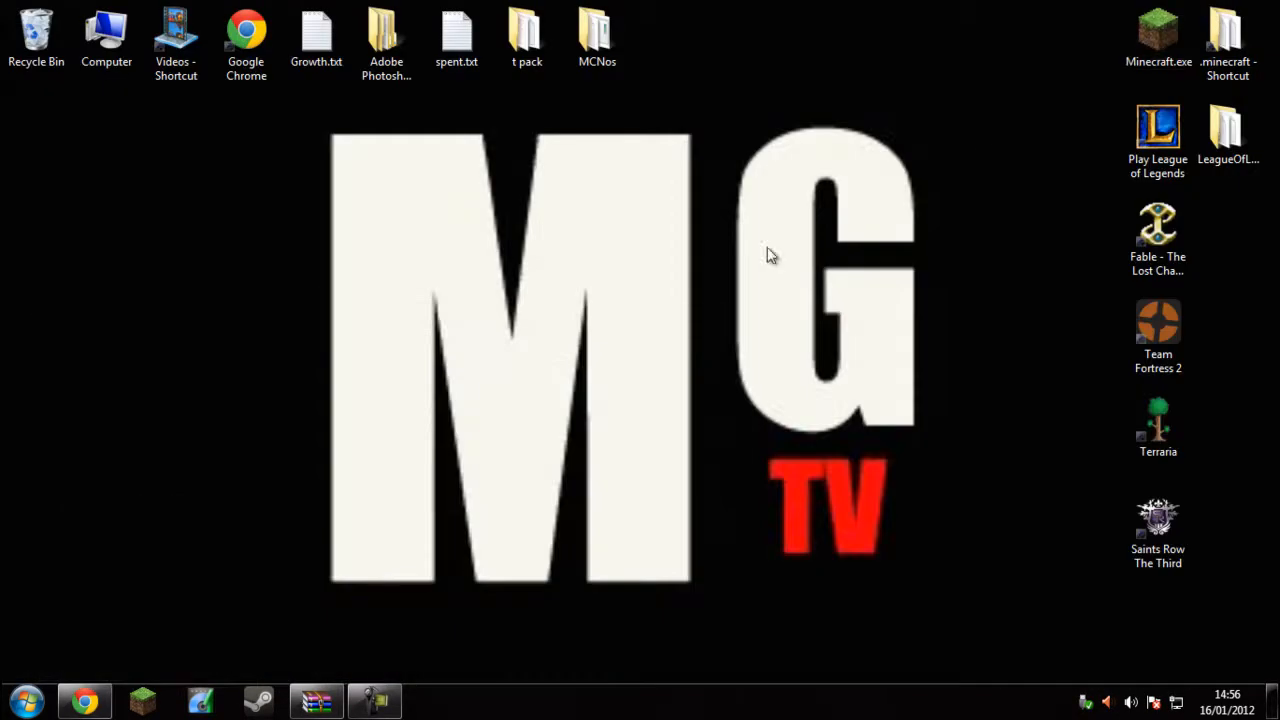
Browse mcnostalgia2.0.2.zip and its patches folder in WinRAR, then open the MCNos folder.
left_click(316, 700)
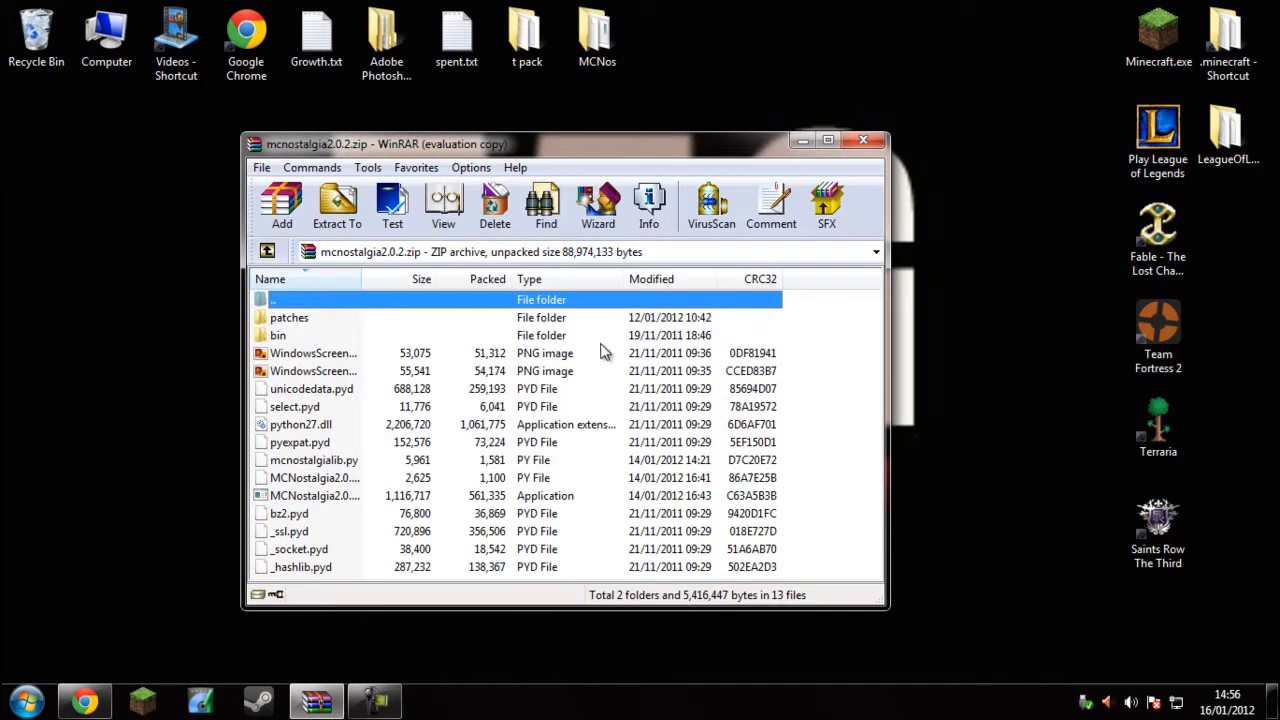
mouse_move(670, 165)
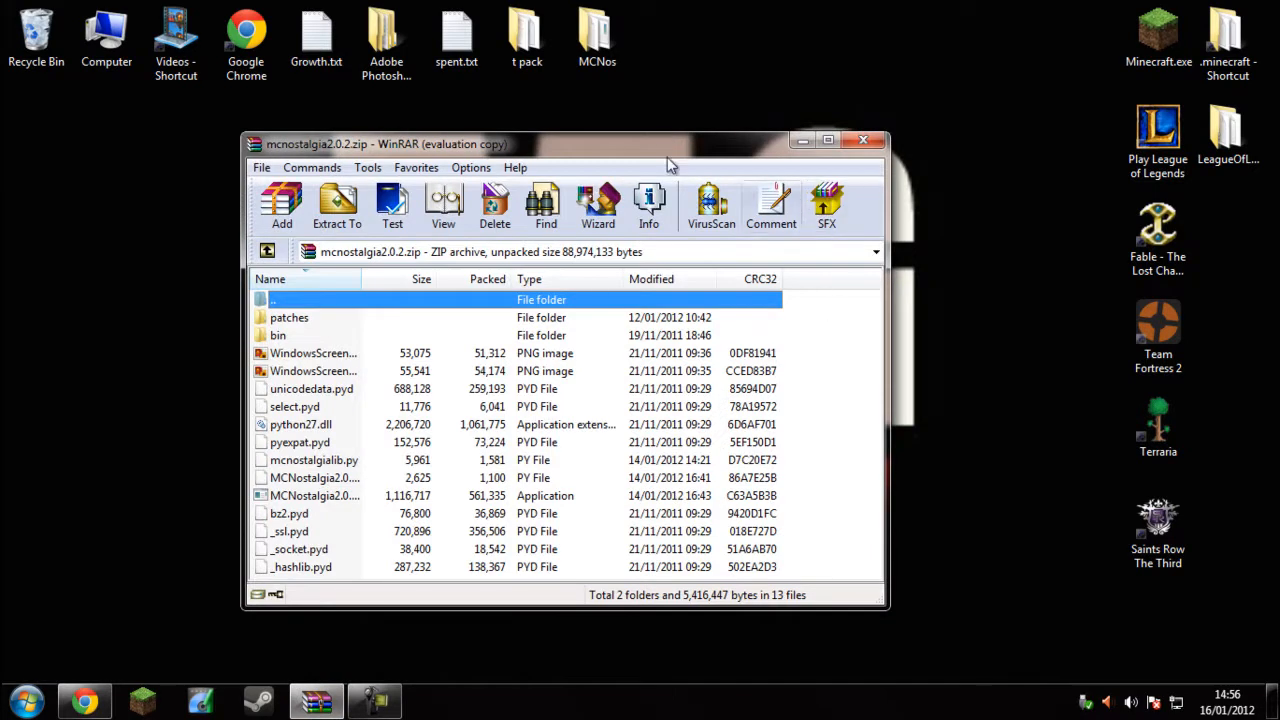
mouse_move(798, 320)
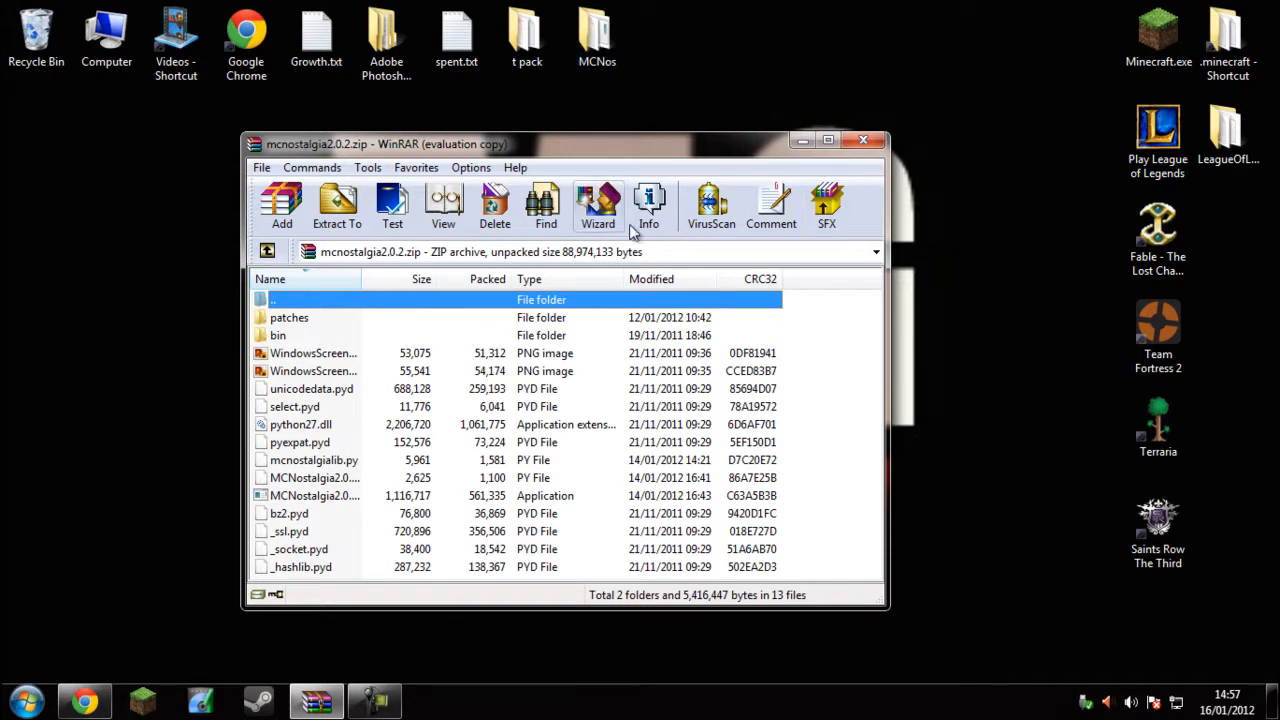
double_click(289, 317)
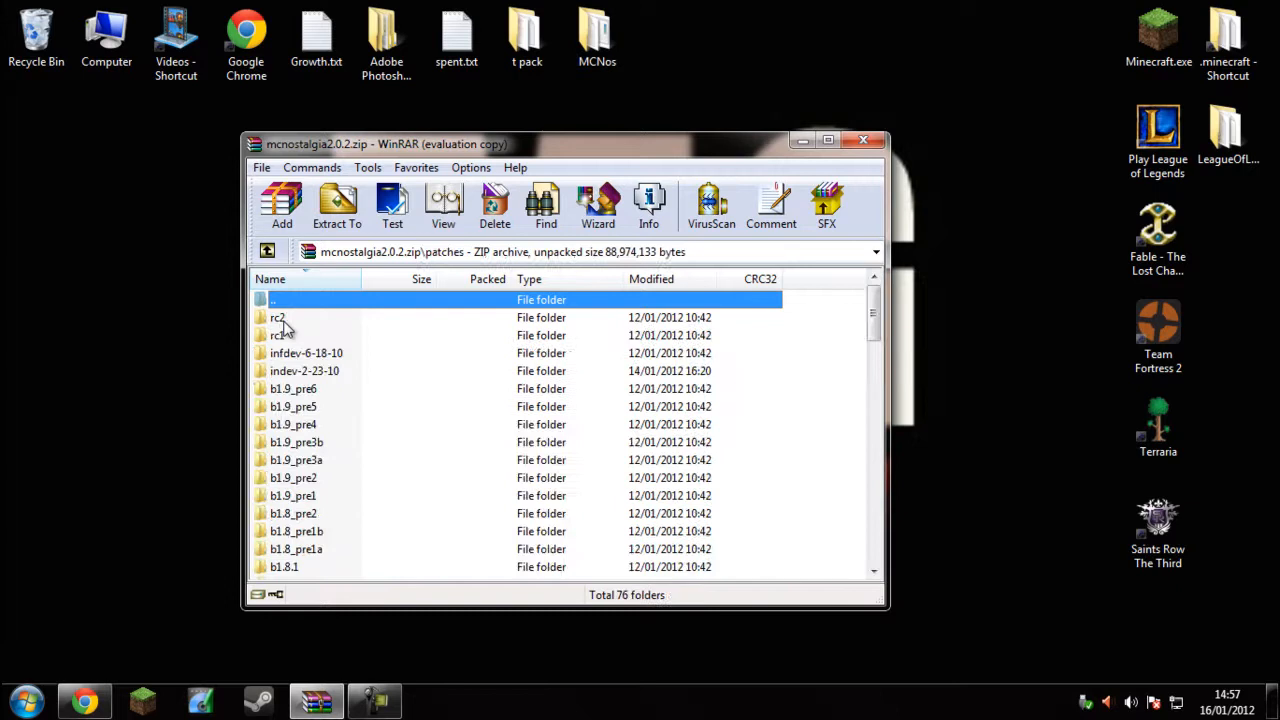
double_click(277, 299)
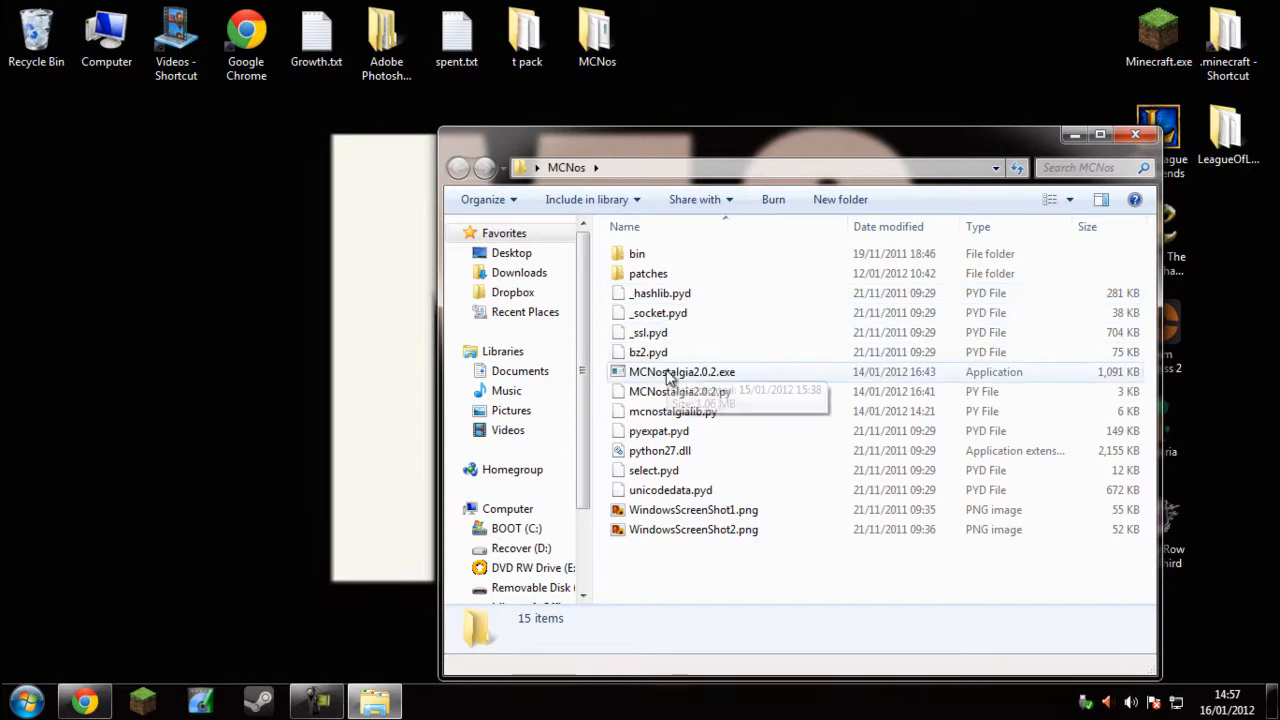
Run MCNostalgia2.0.2.exe to detect the patches and .minecraft bin folders, then close its console.
double_click(681, 371)
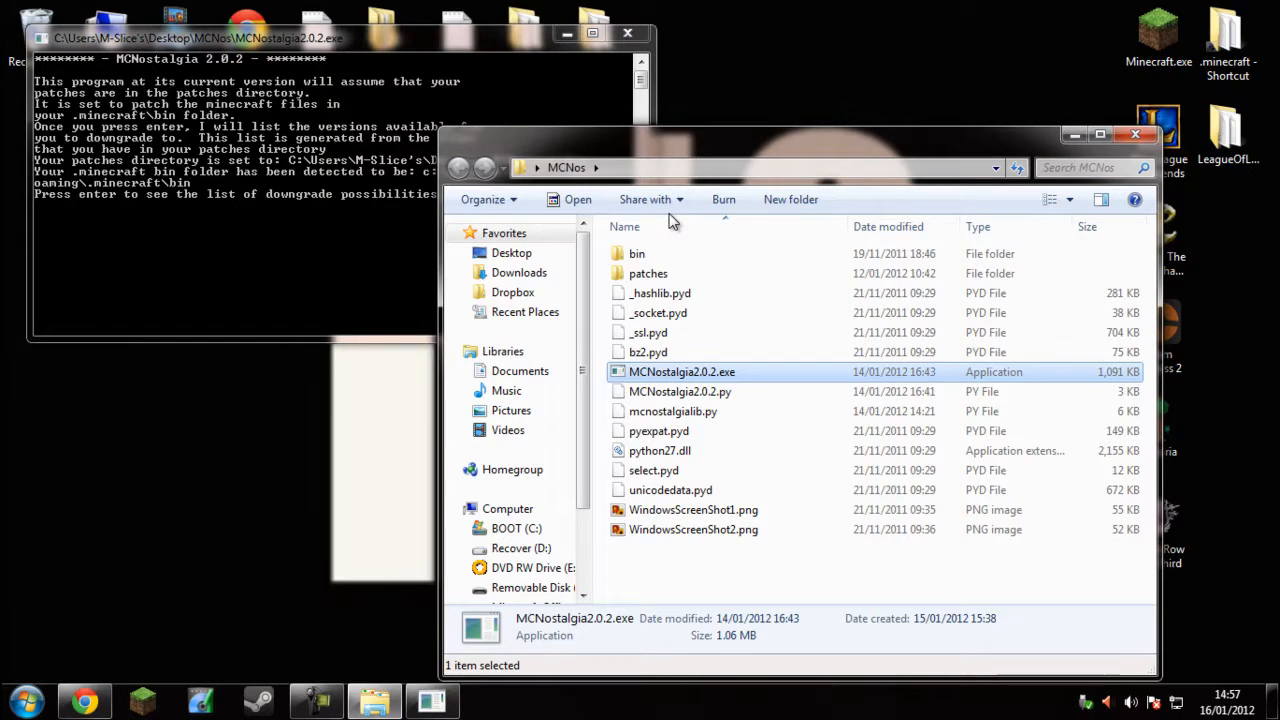
mouse_move(645, 247)
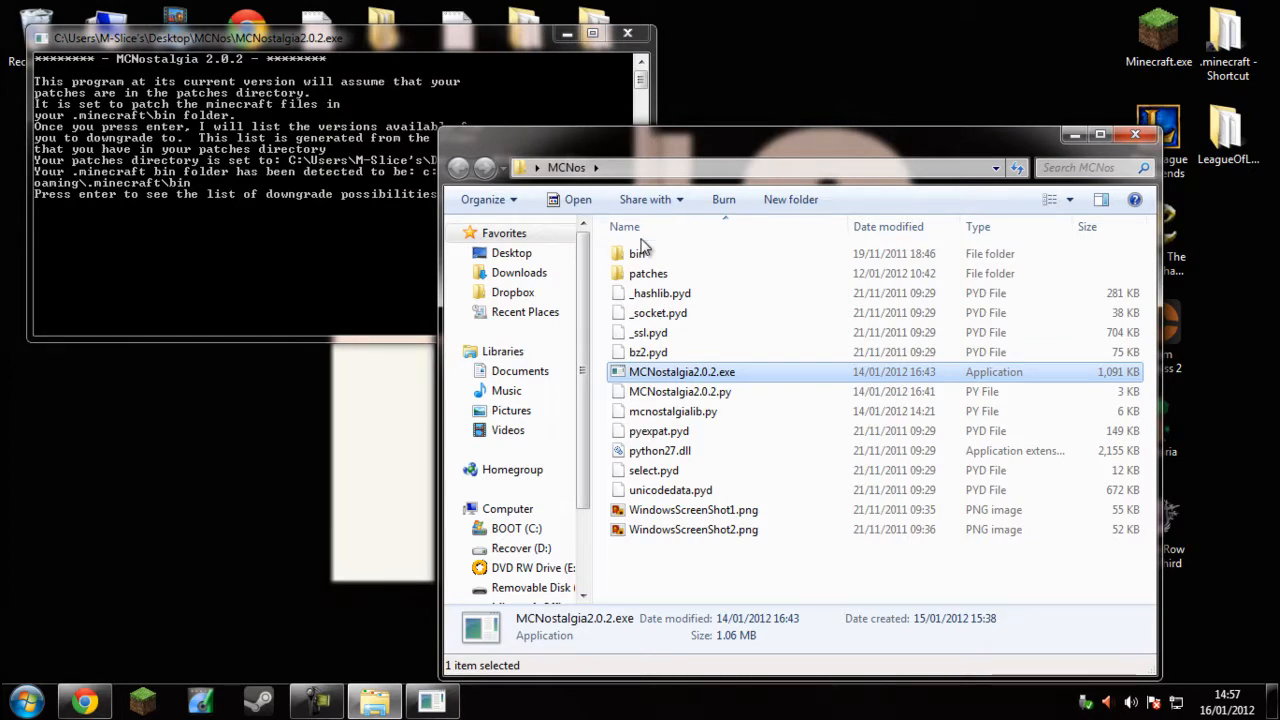
mouse_move(88, 250)
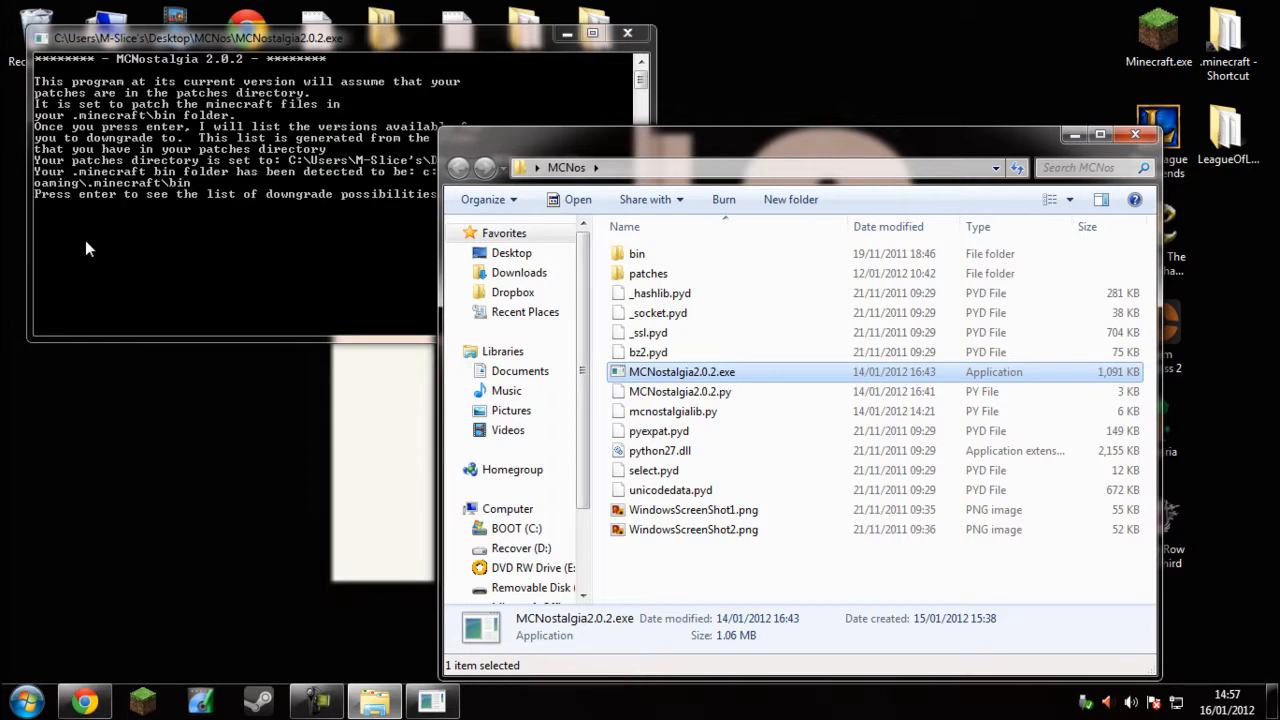
mouse_move(83, 192)
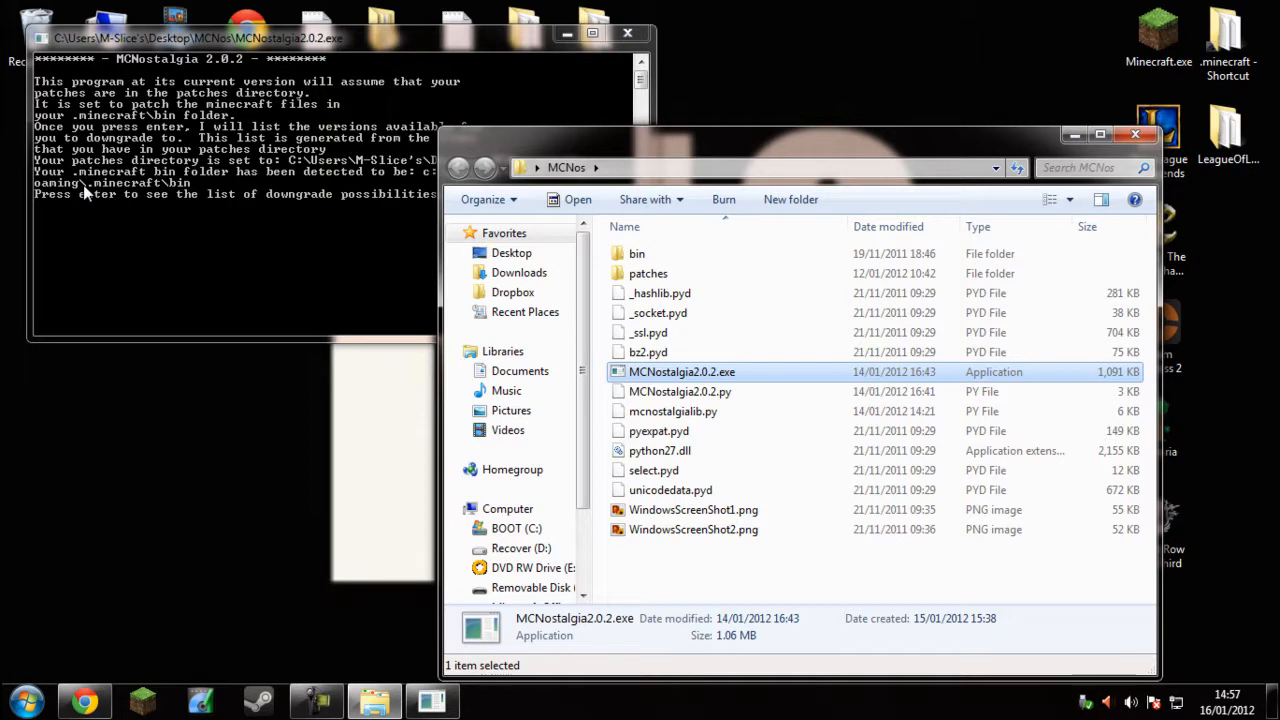
mouse_move(235, 215)
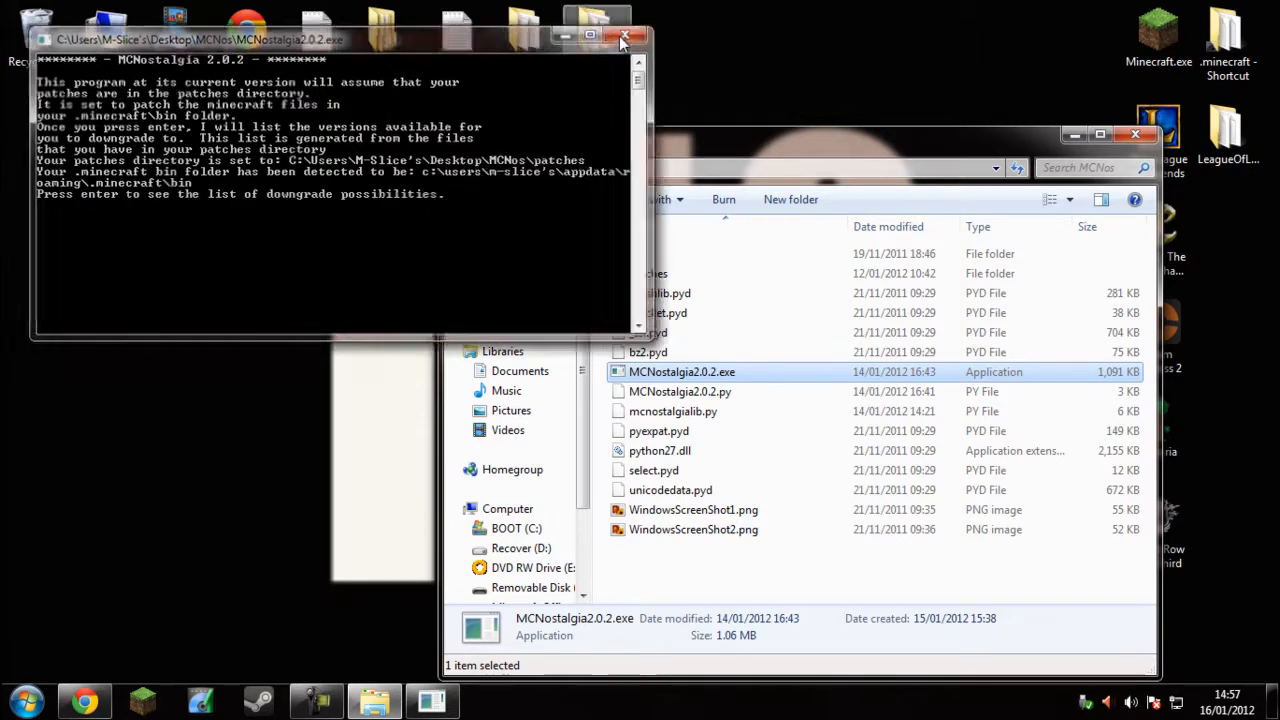
left_click(625, 38)
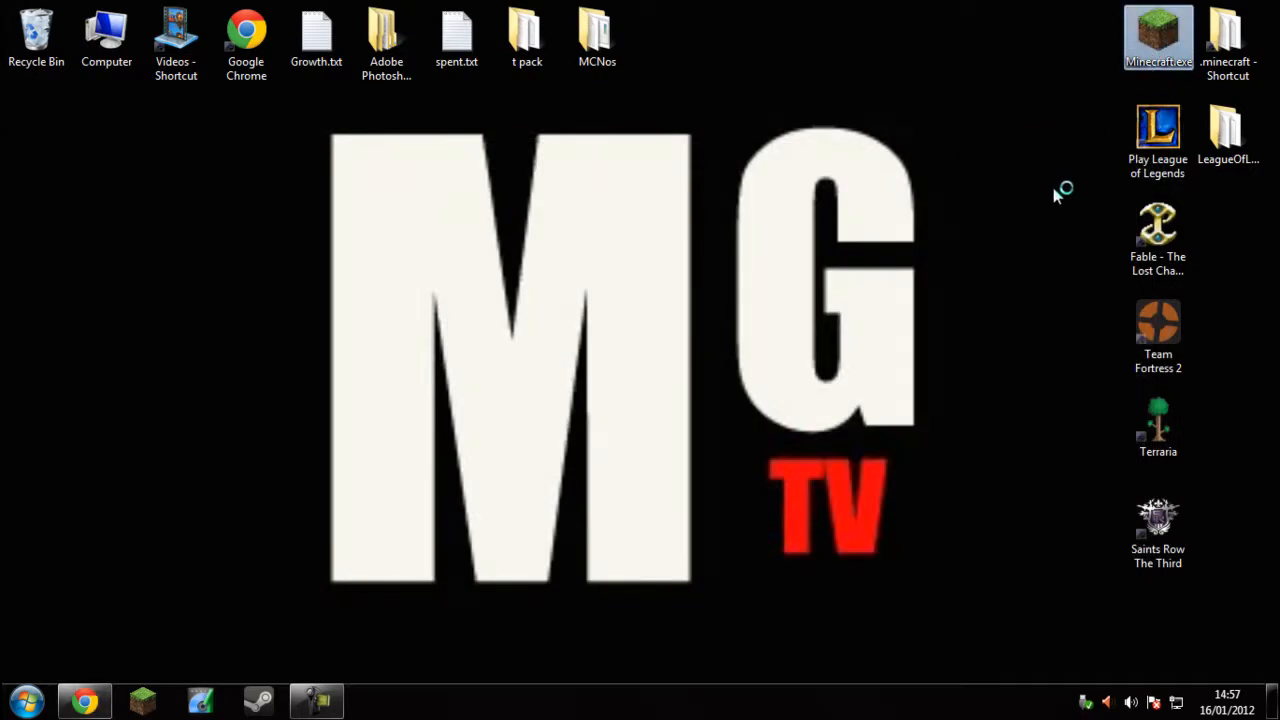
mouse_move(930, 253)
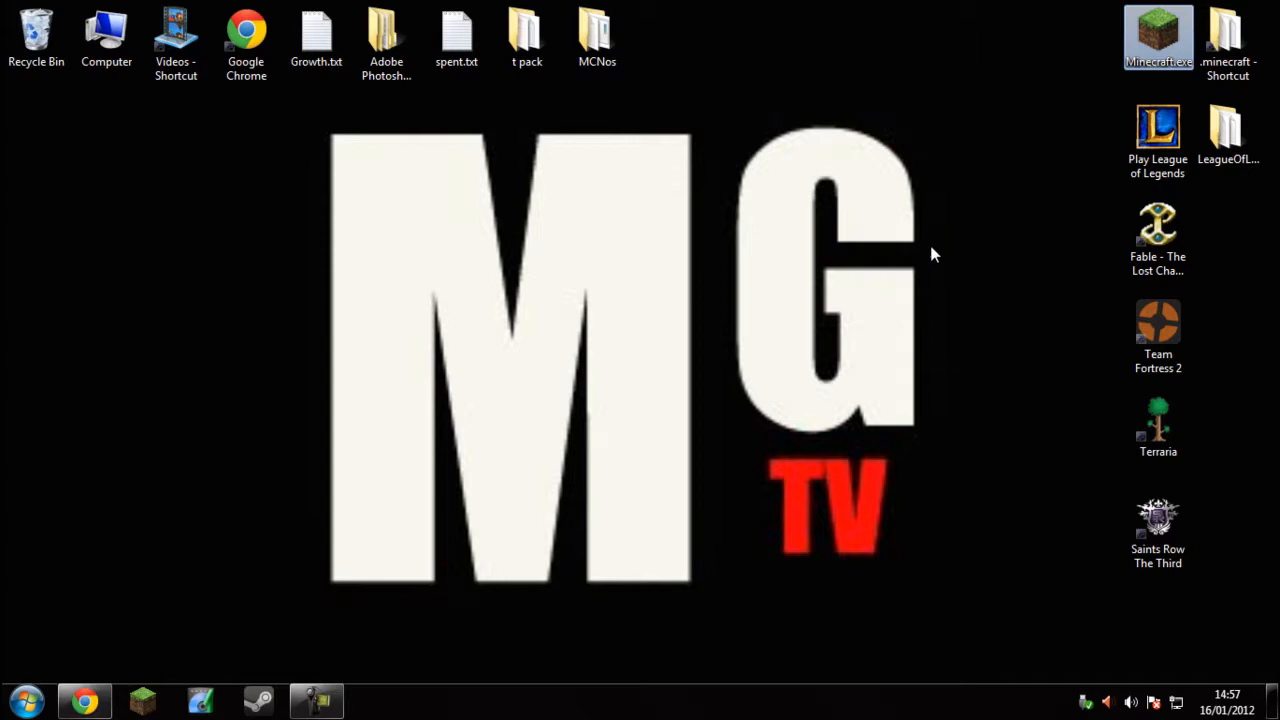
mouse_move(528, 474)
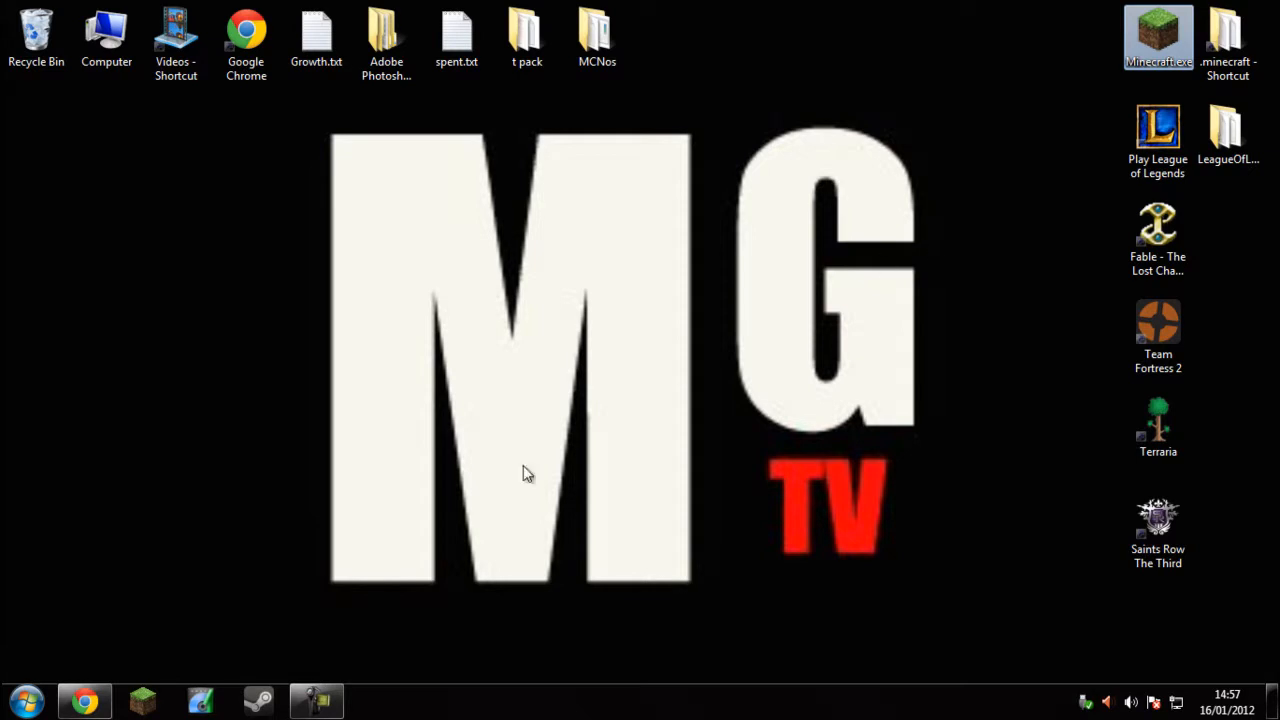
mouse_move(452, 504)
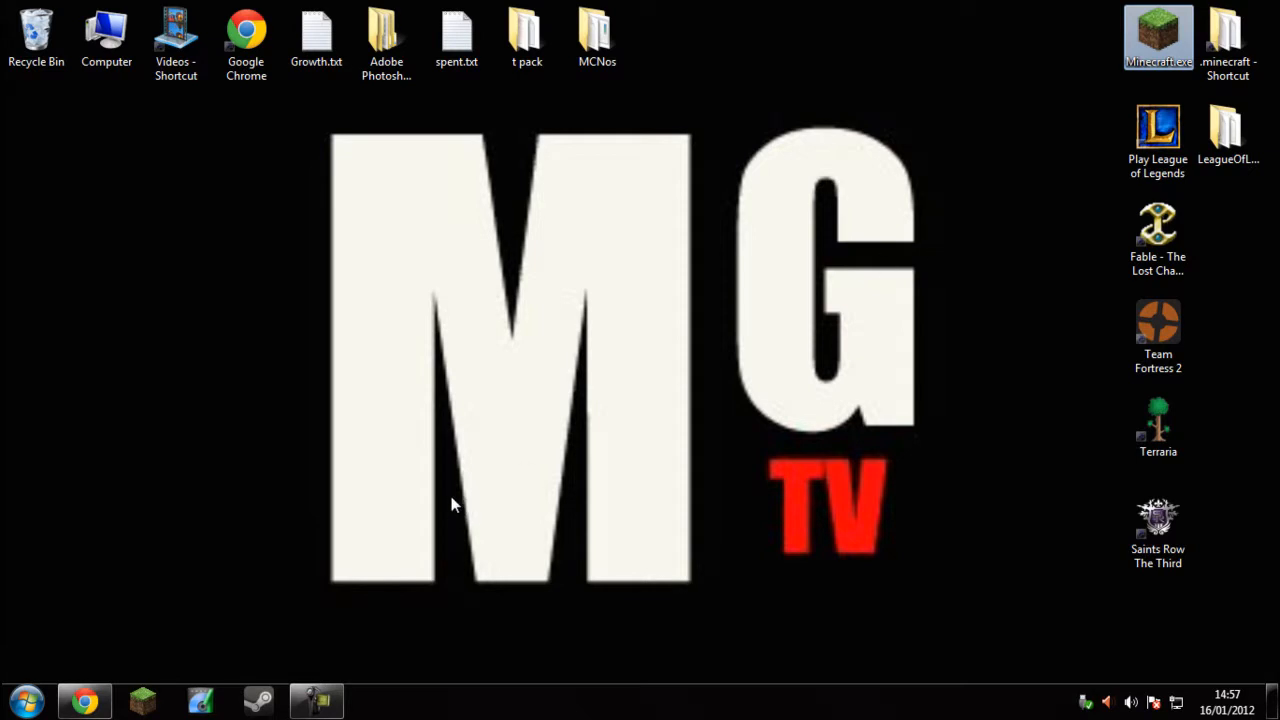
mouse_move(520, 523)
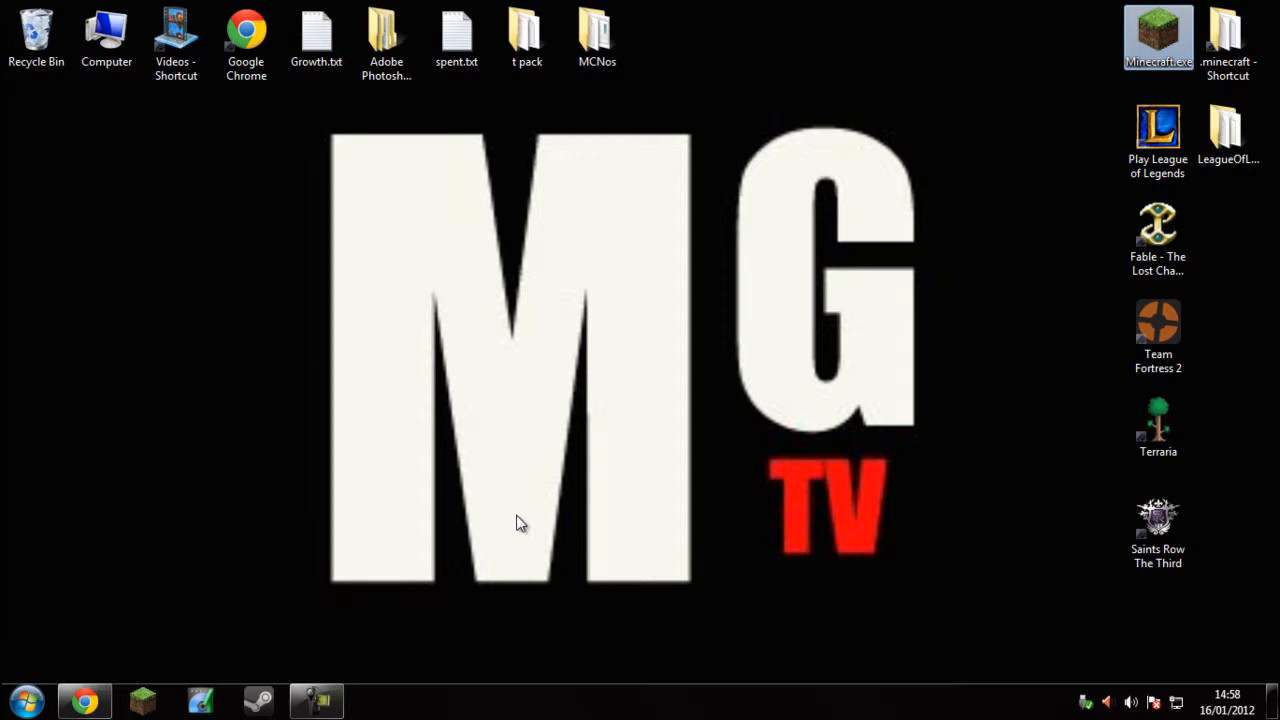
mouse_move(435, 553)
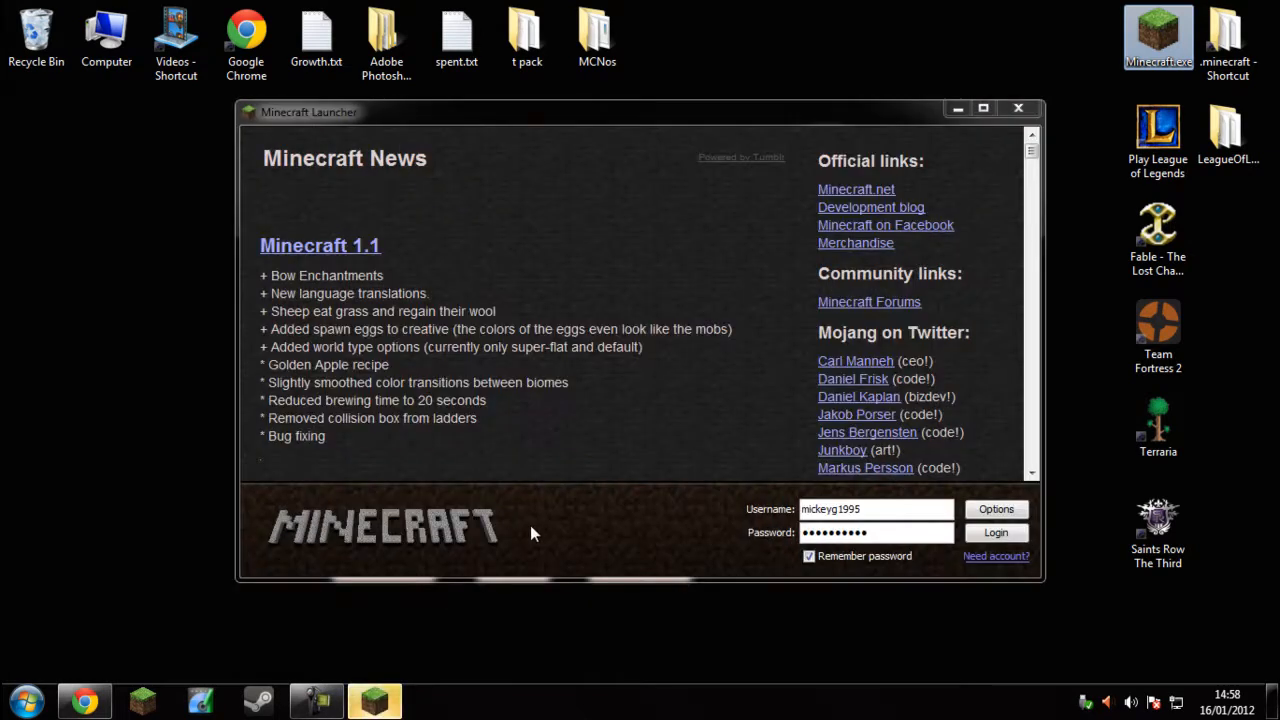
mouse_move(1227, 37)
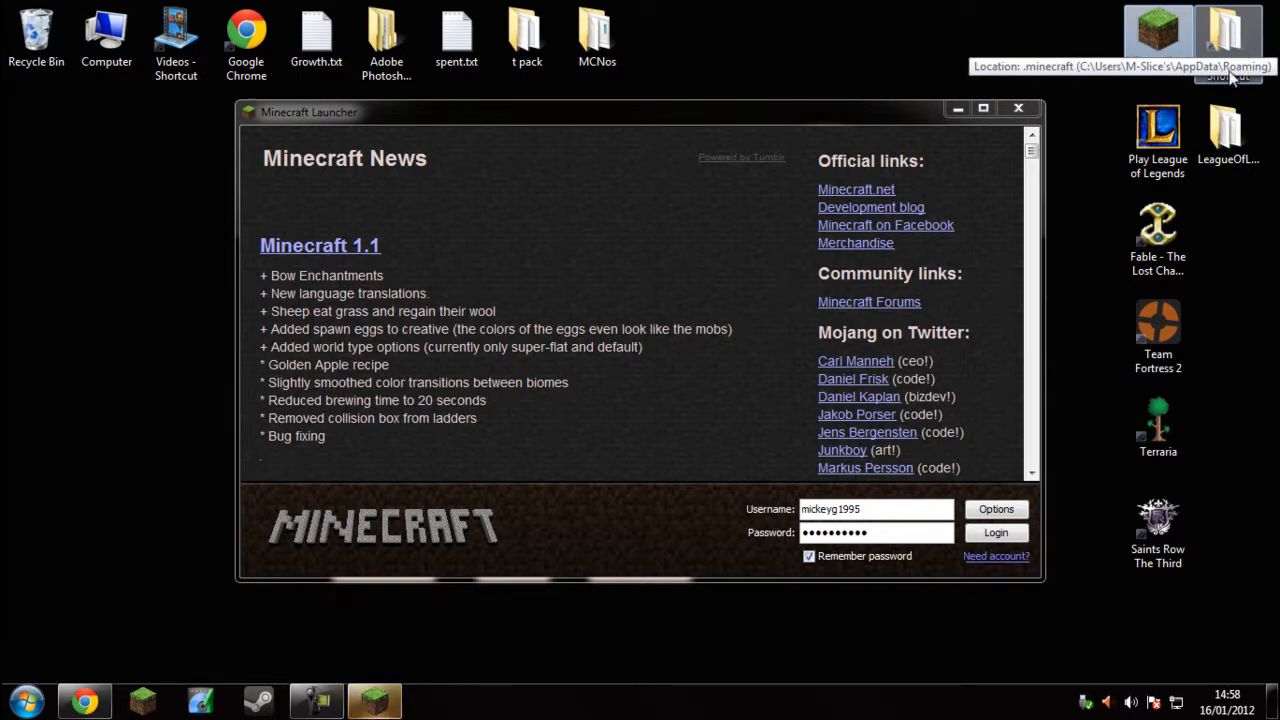
Log in to the Minecraft Launcher with the saved username and password.
left_click(995, 532)
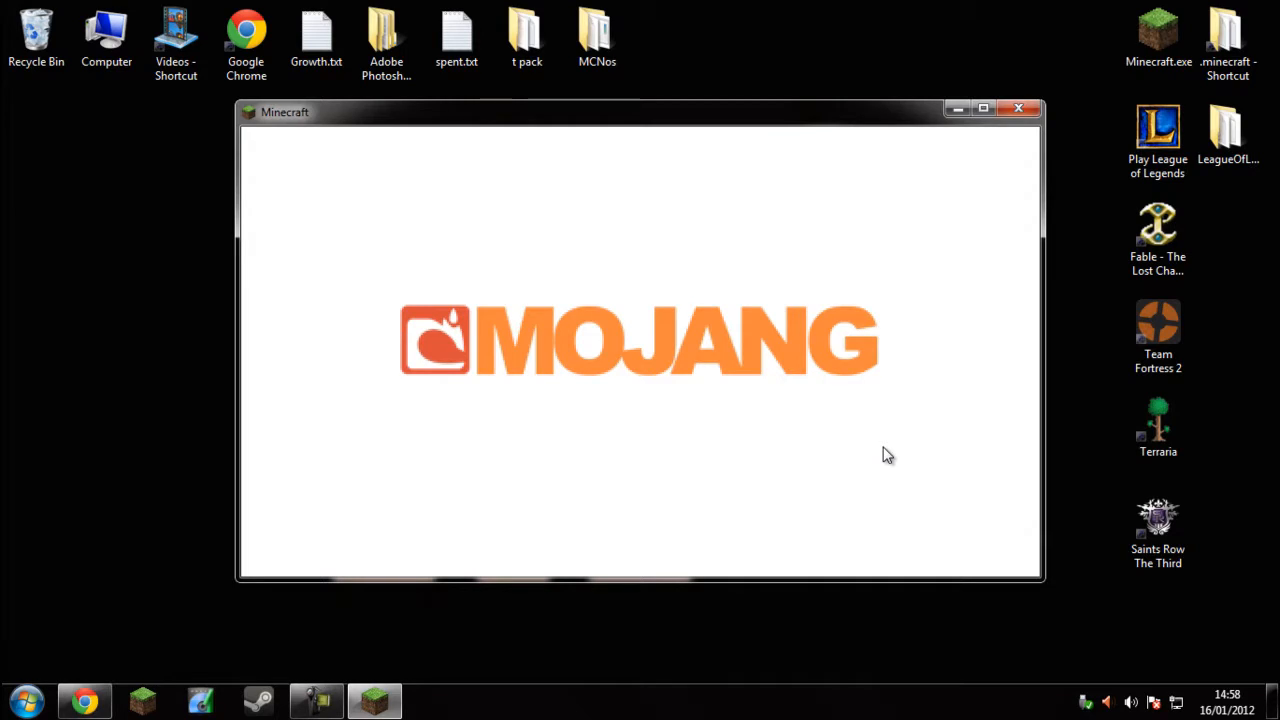
mouse_move(886, 438)
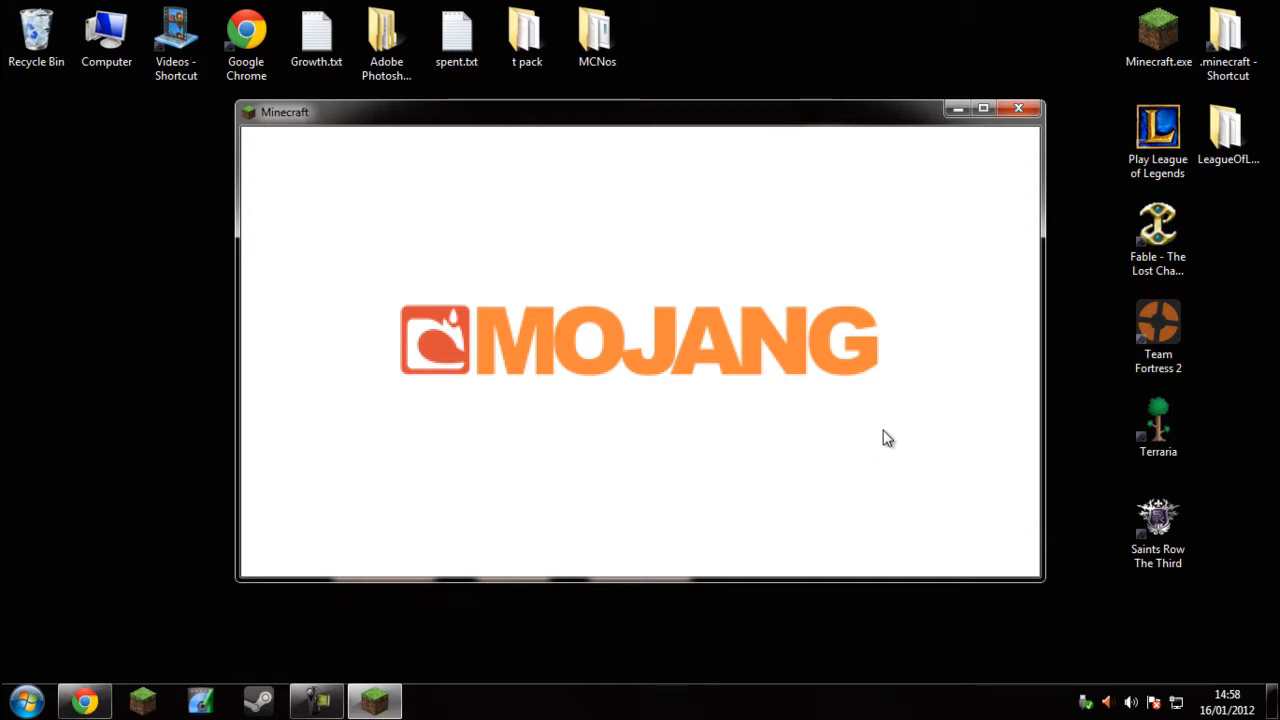
mouse_move(871, 401)
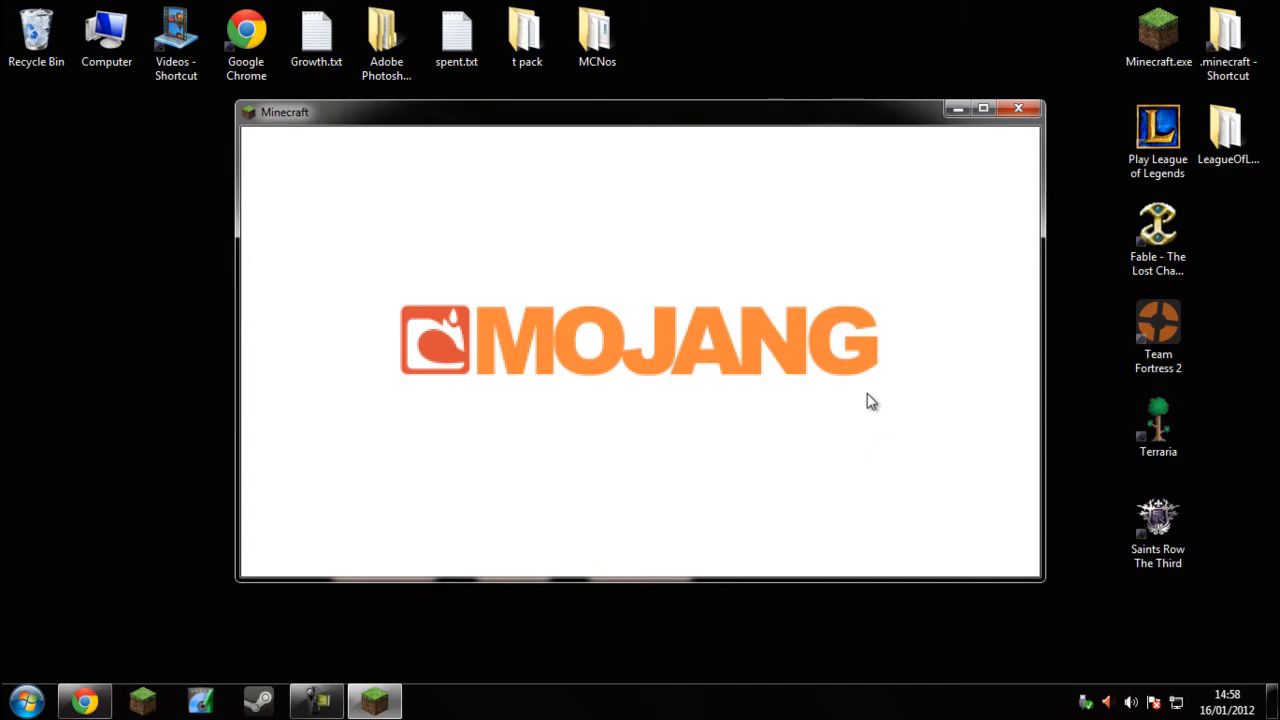